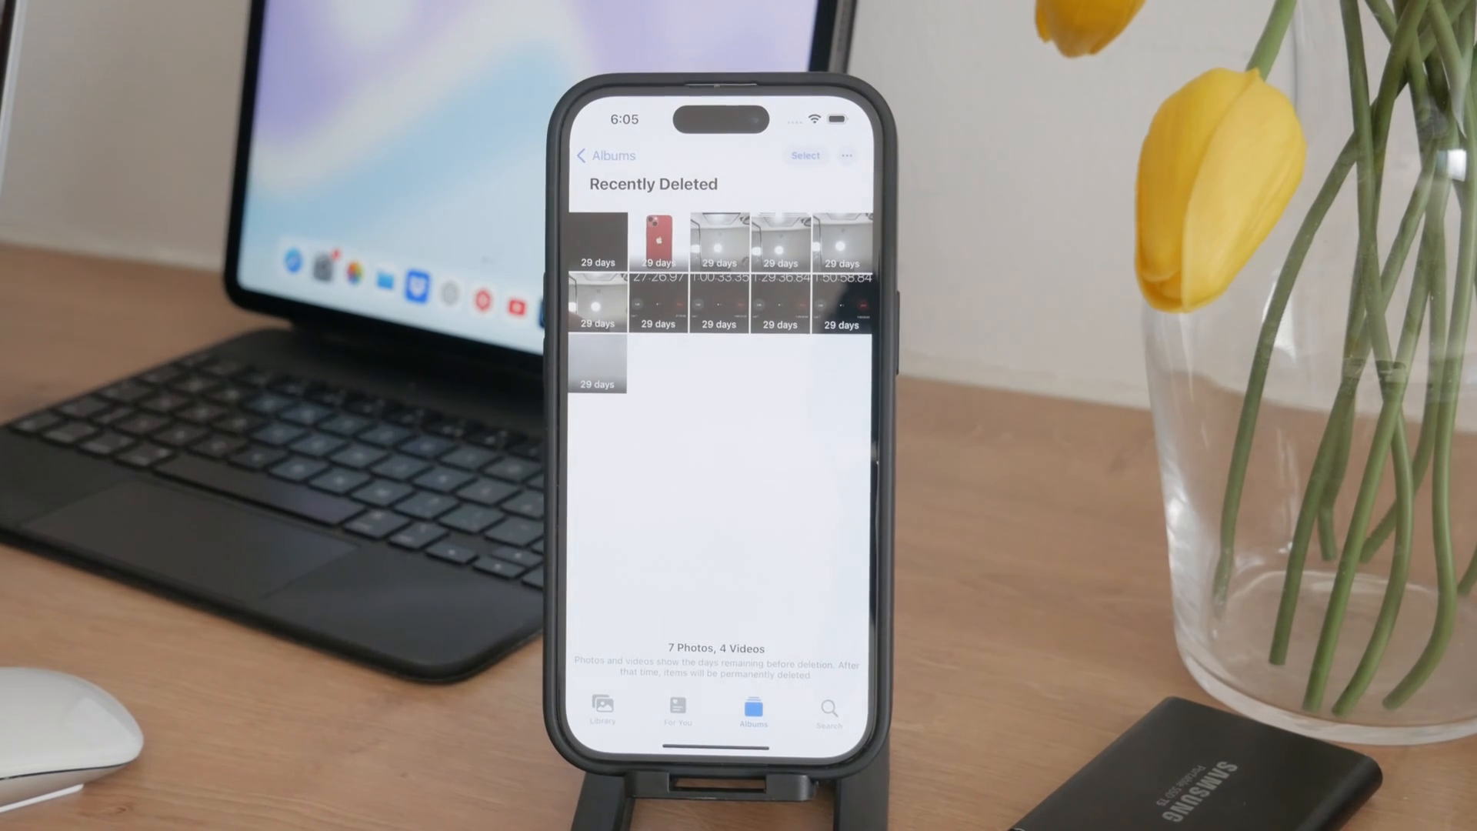
- Select all items in Recently Deleted and permanently delete them from this iPhone
{"action": "left_click", "coordinate": [806, 155]}
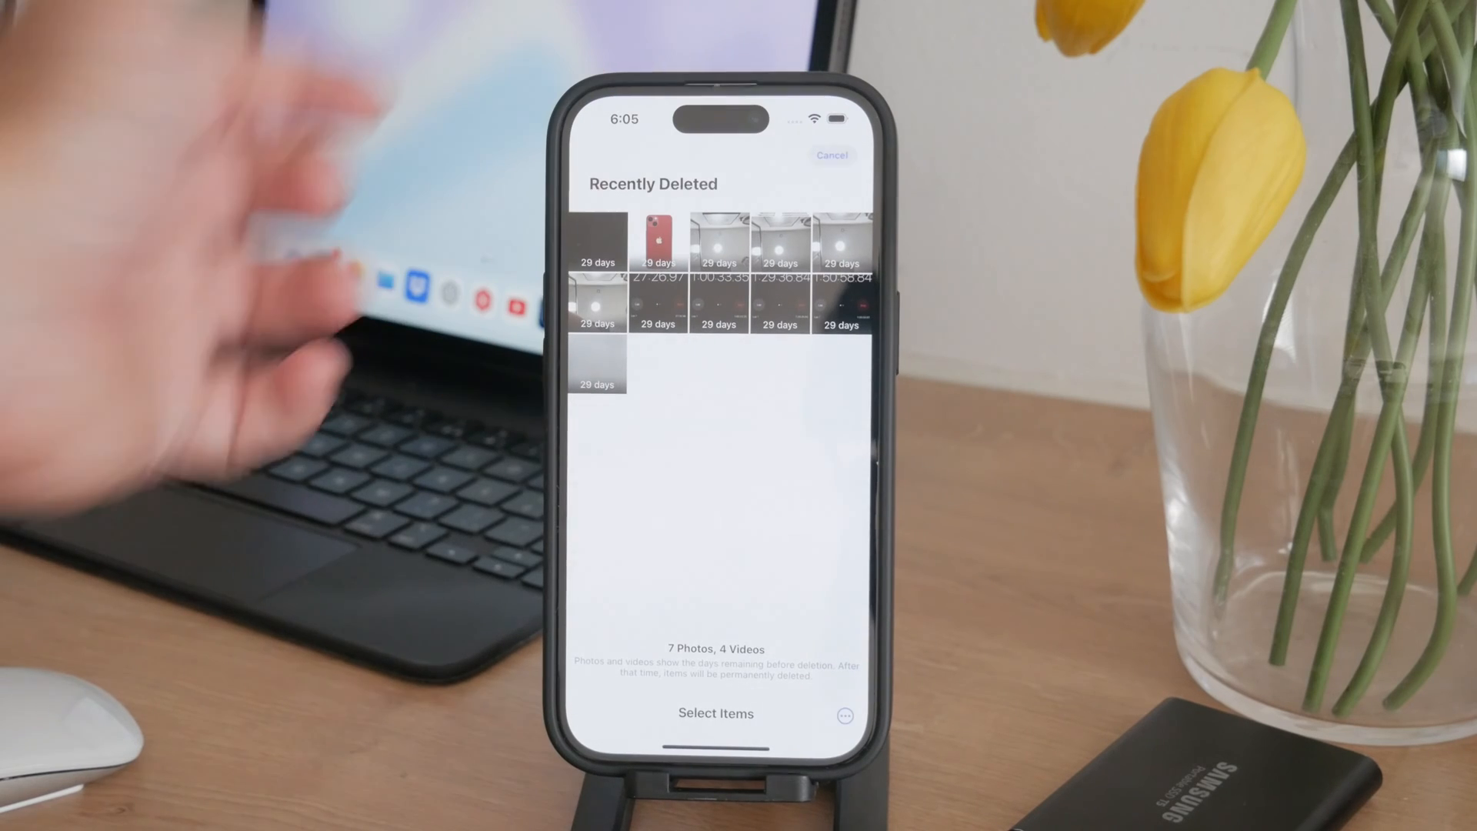
{"action": "left_click", "coordinate": [841, 714]}
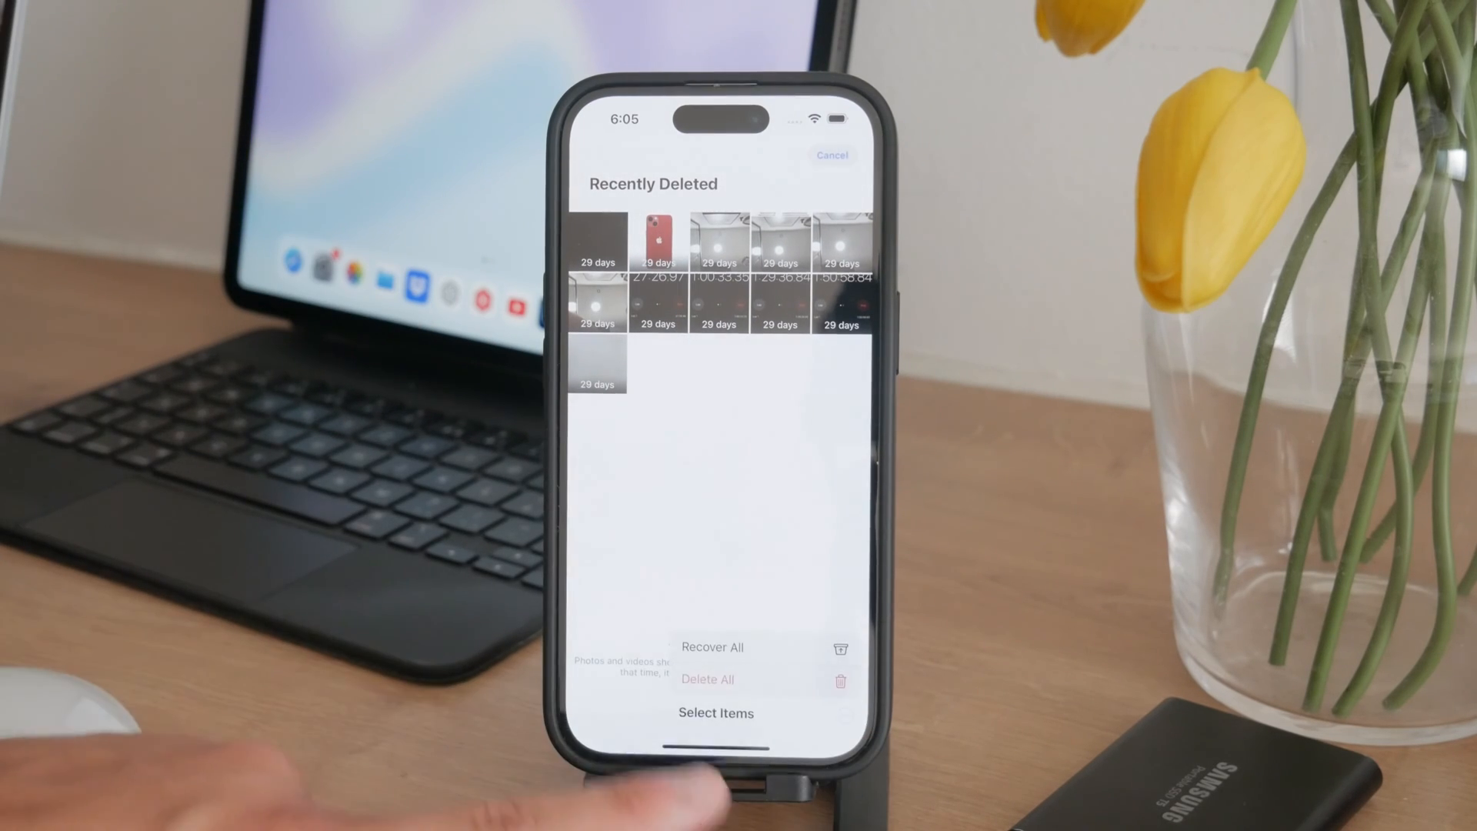
{"action": "left_click", "coordinate": [707, 680]}
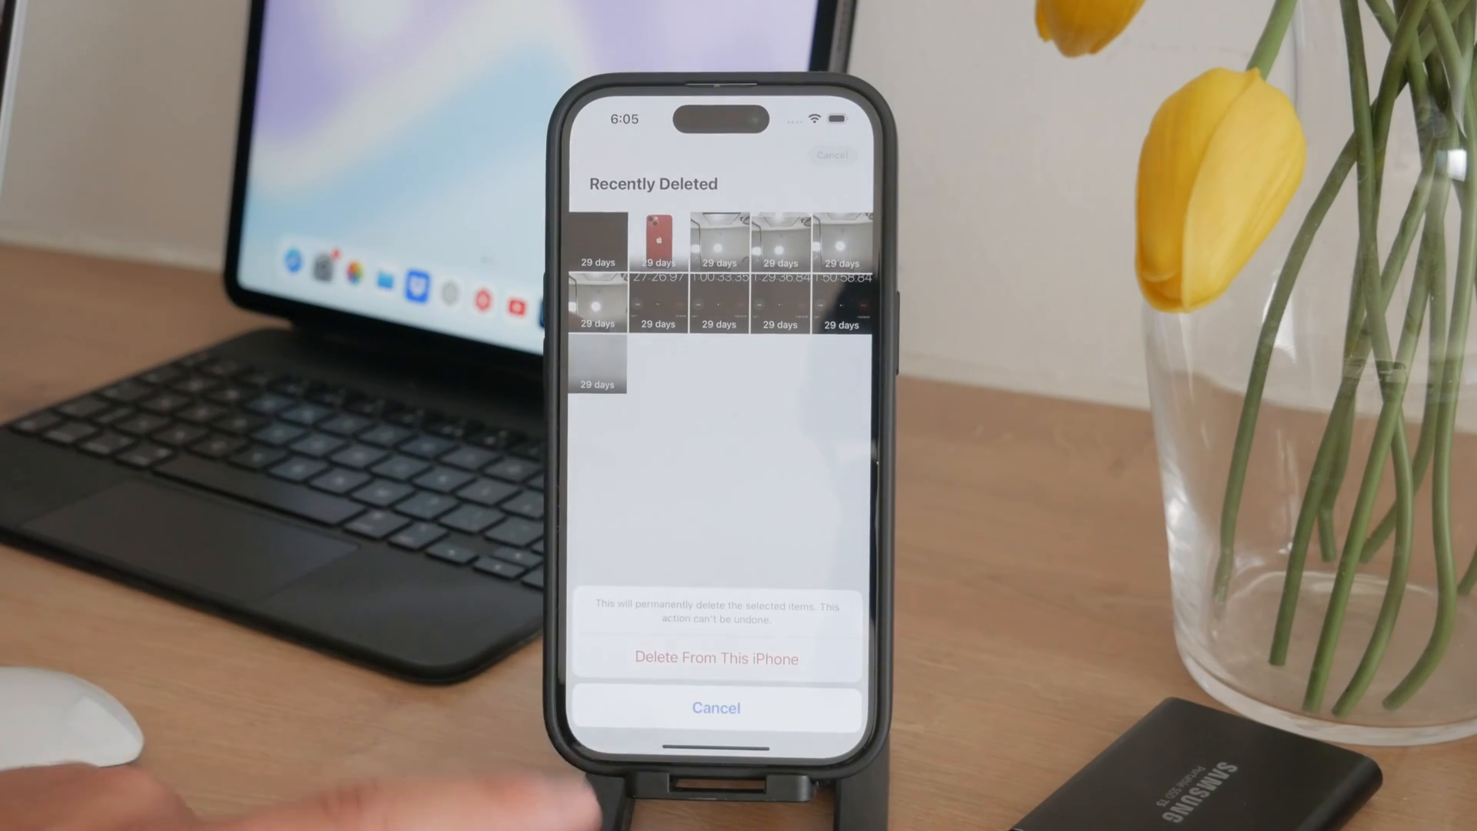
{"action": "left_click", "coordinate": [717, 658]}
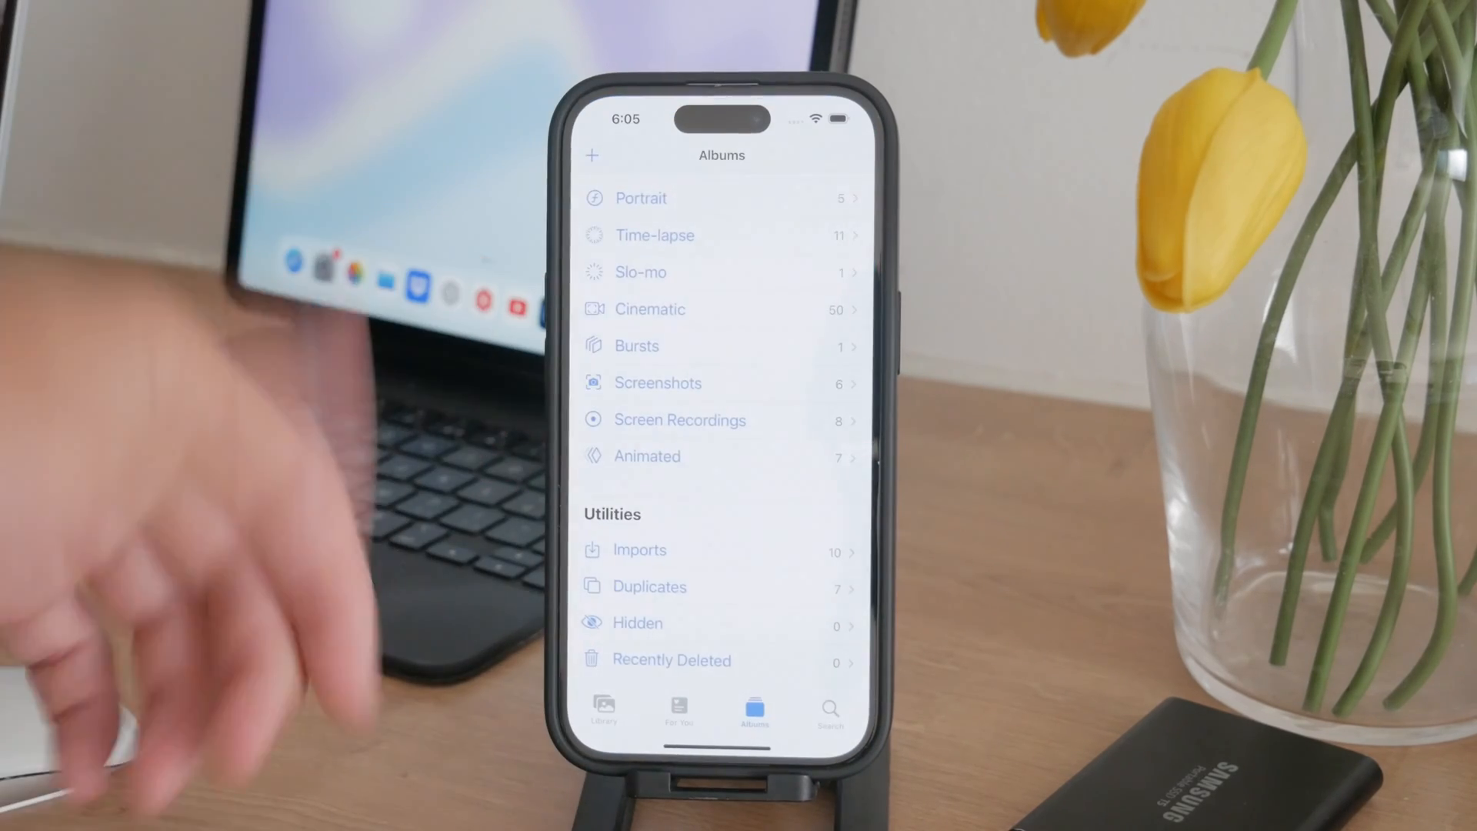
{"action": "left_click", "coordinate": [671, 660]}
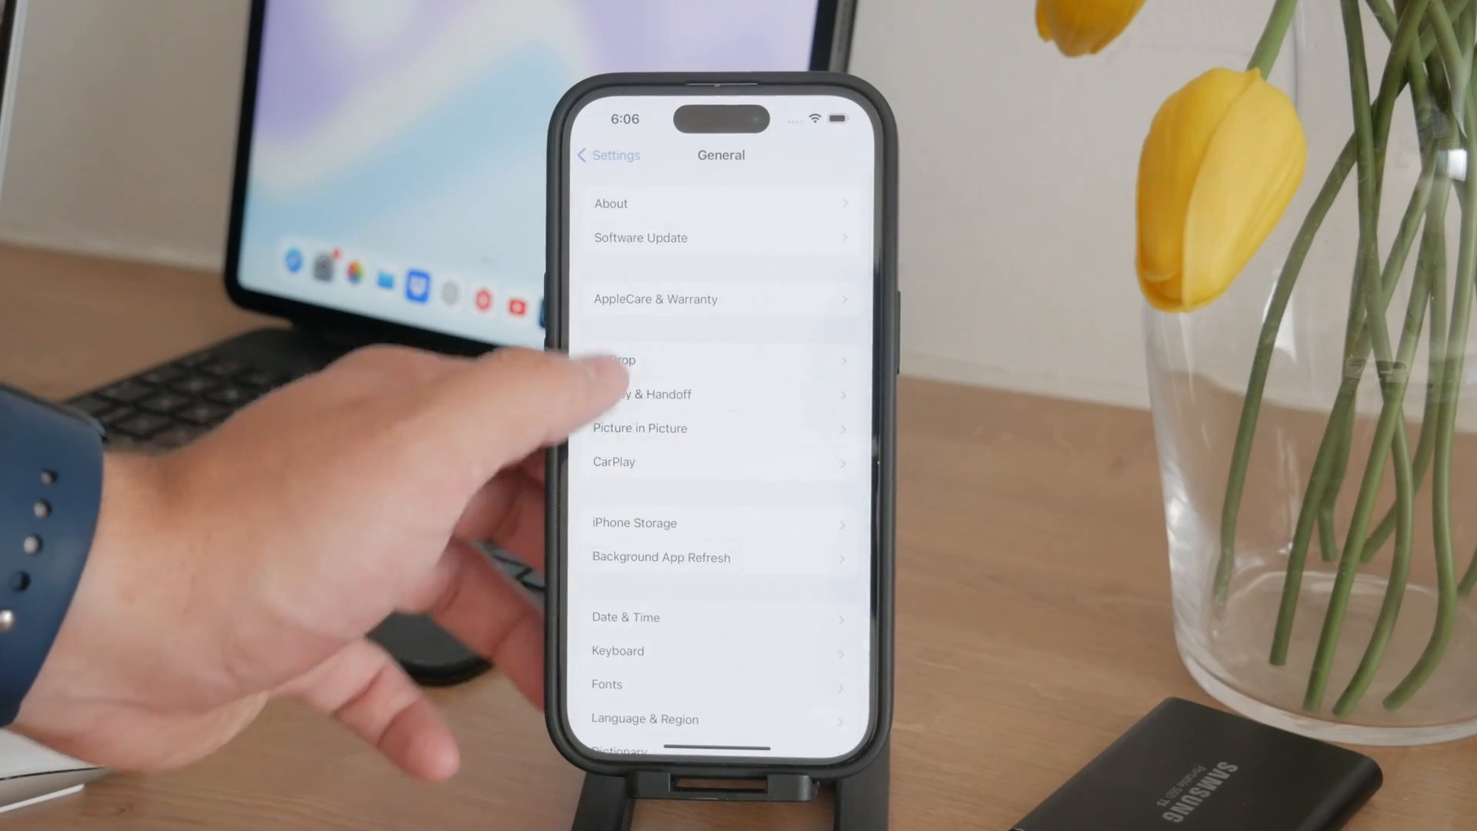
- Go to the General page in Settings
{"action": "left_click", "coordinate": [634, 523]}
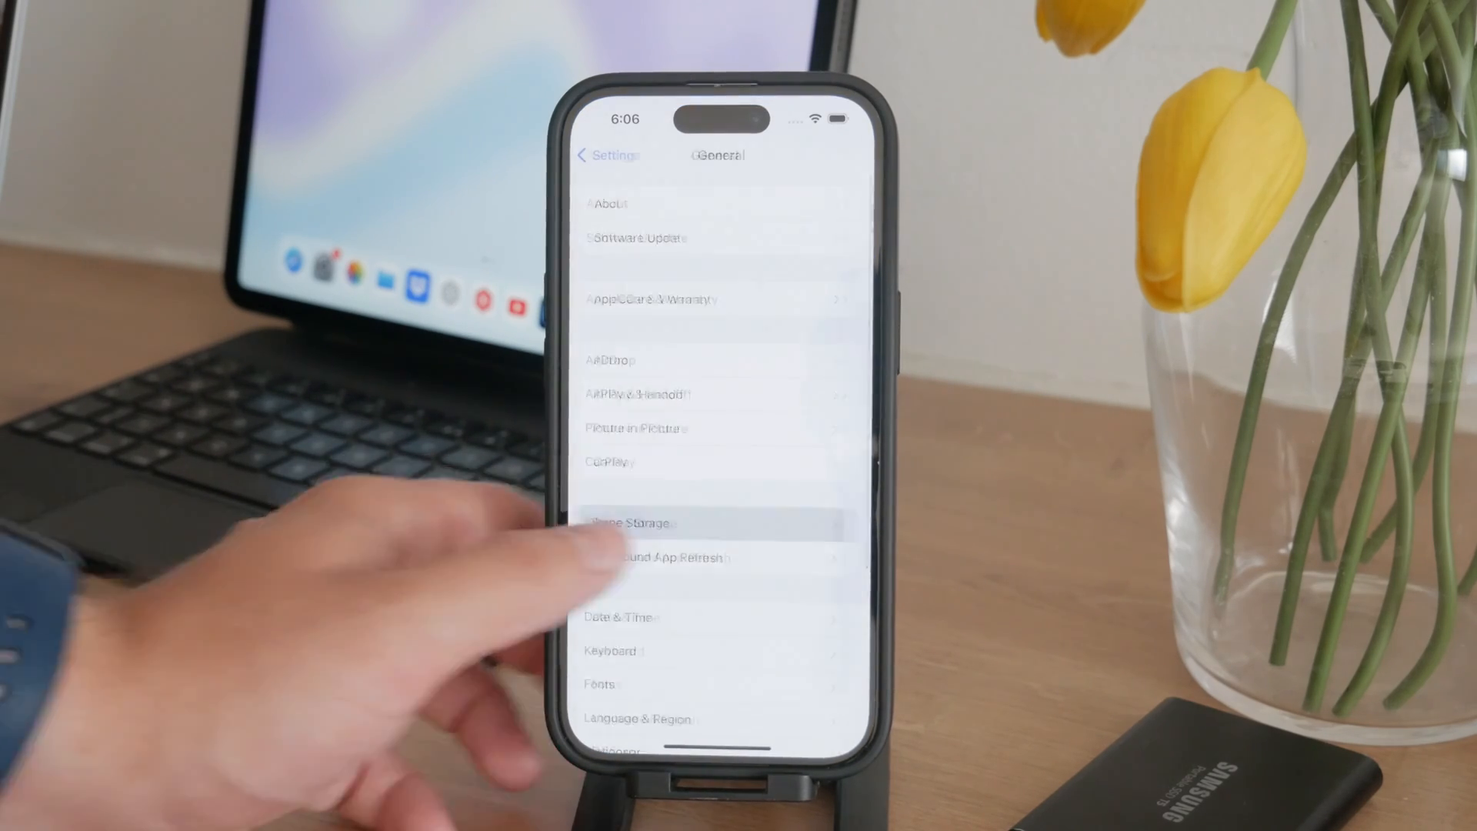
- View the iPhone Storage breakdown to recheck space used
{"action": "left_click", "coordinate": [640, 520]}
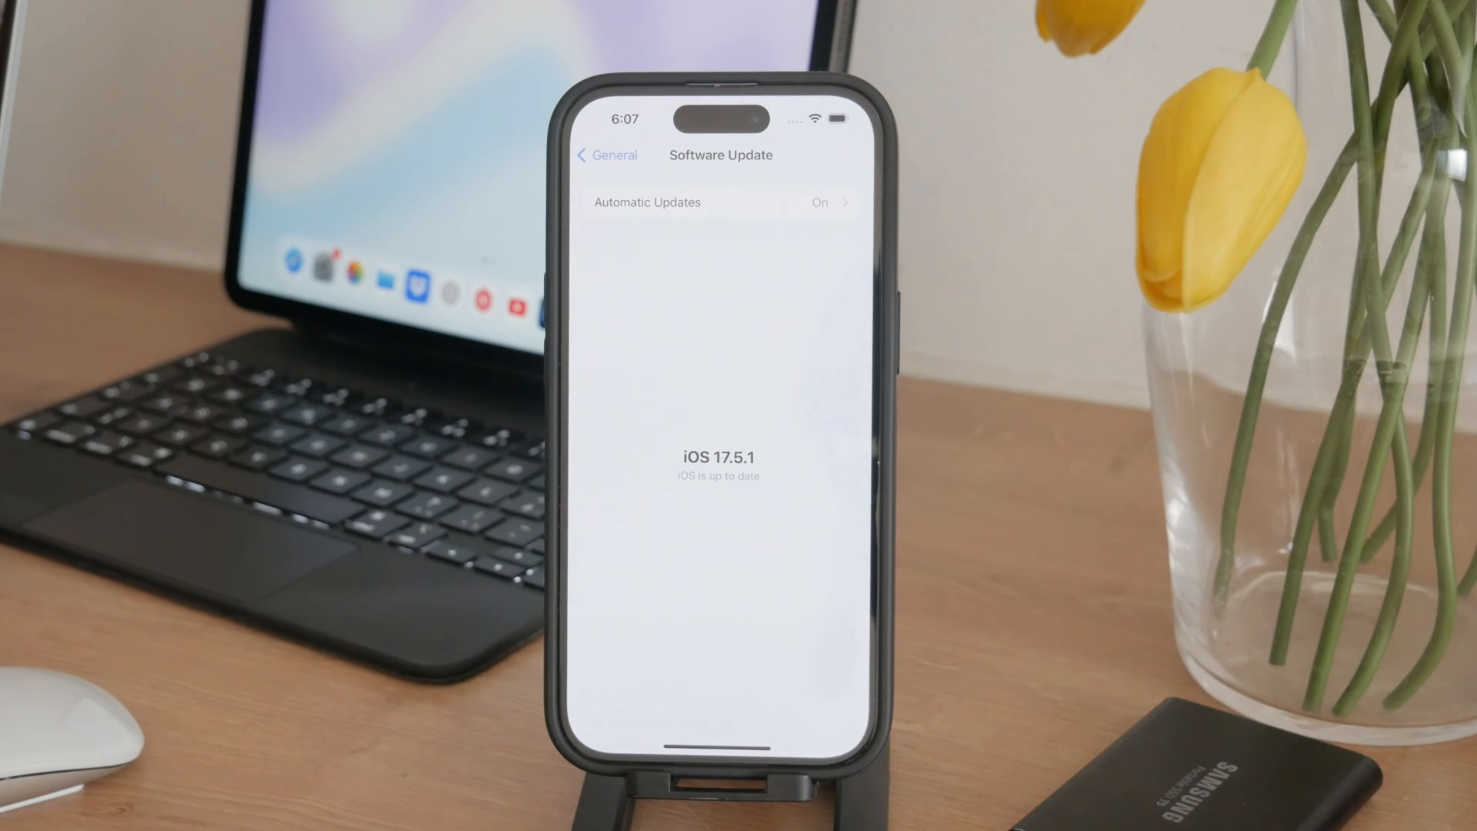
- Confirm iOS 17.5.1 is up to date in Software Update, then return to the home screen
{"action": "left_click", "coordinate": [606, 154]}
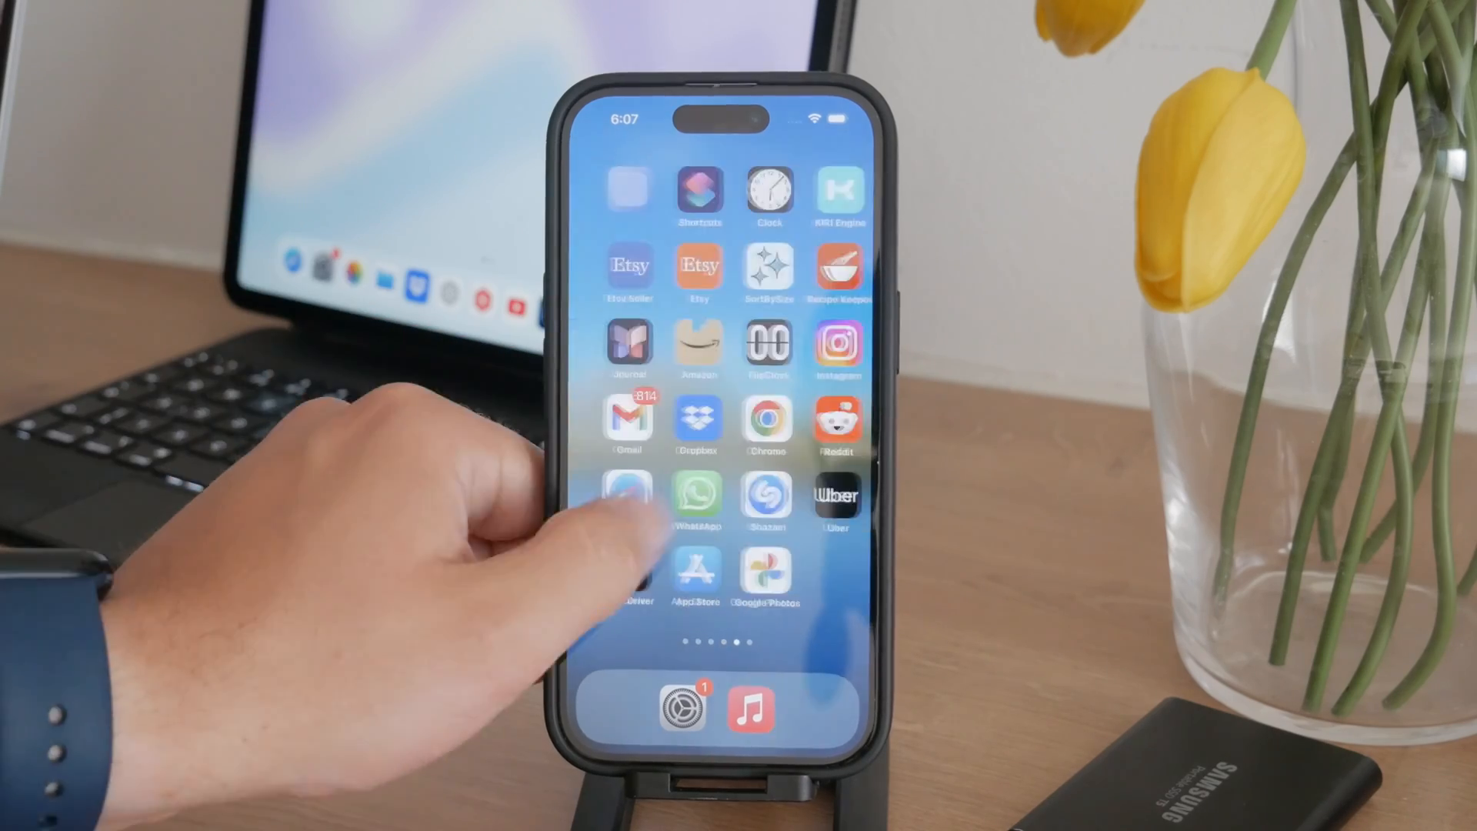
{"action": "scroll", "scroll_direction": "left", "scroll_amount": 3}
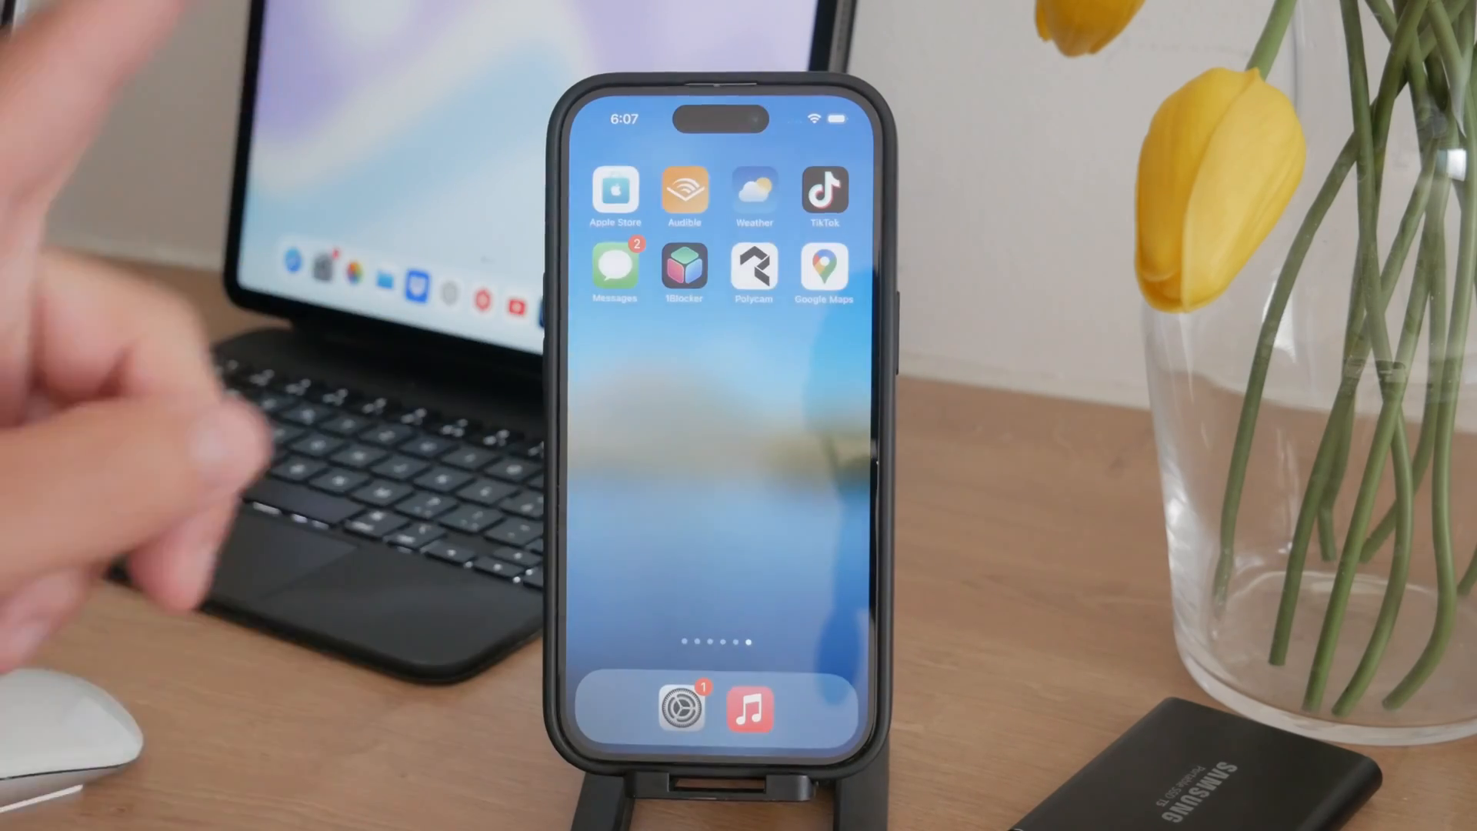